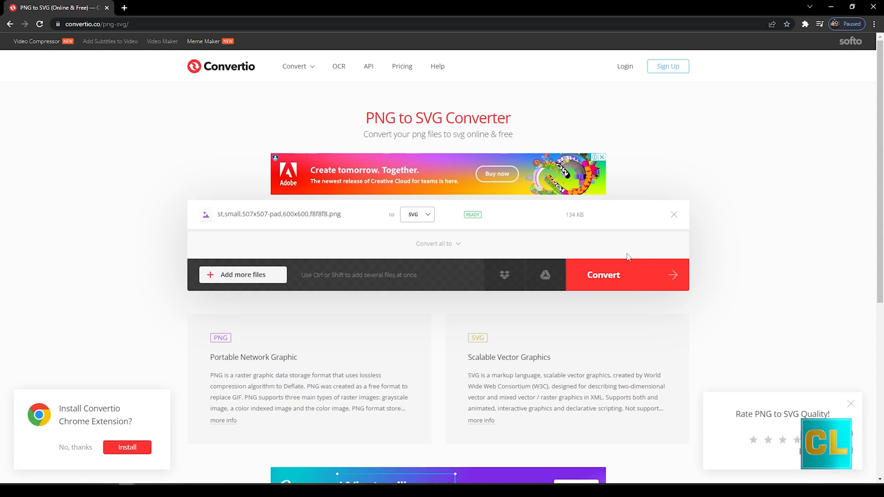
Start the PNG-to-SVG conversion of the portrait in Convertio
left_click(603, 275)
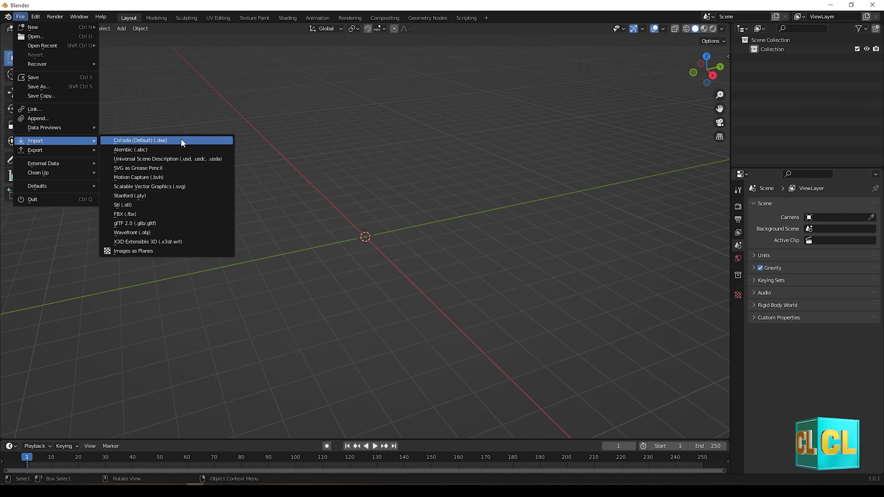
Import the converted portrait SVG as a curve and scale it up to about 24.8
left_click(149, 186)
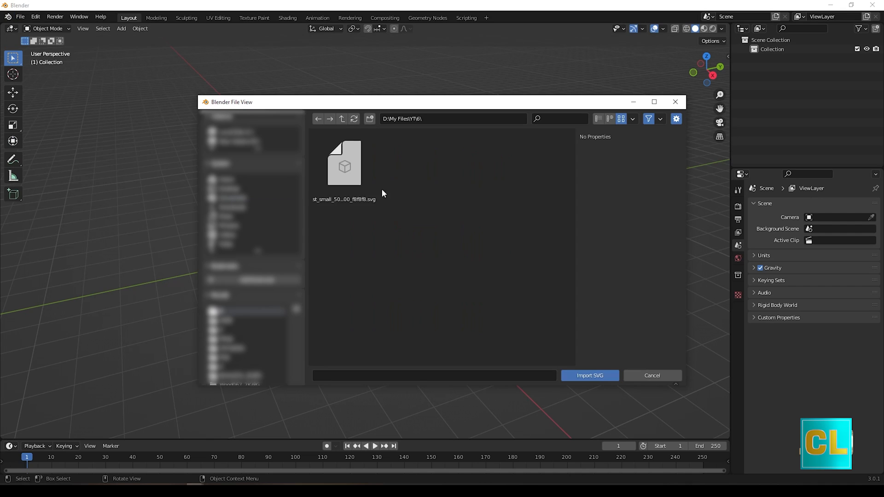
left_click(588, 375)
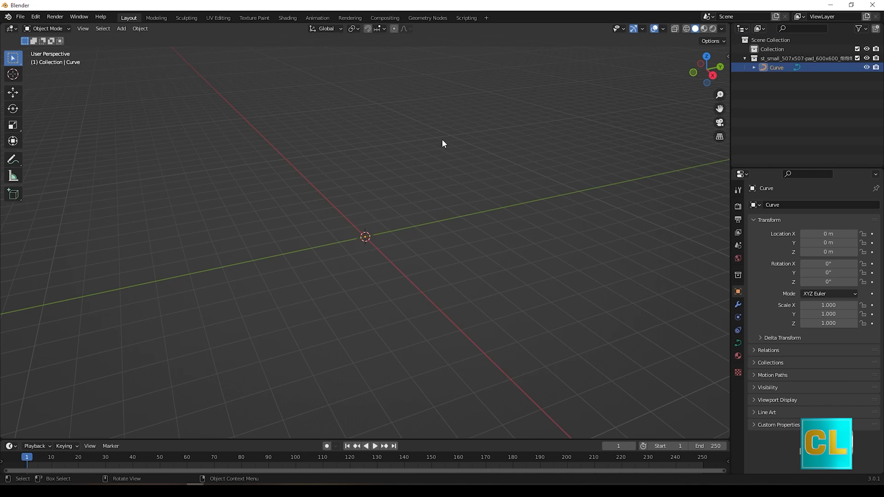
key("s")
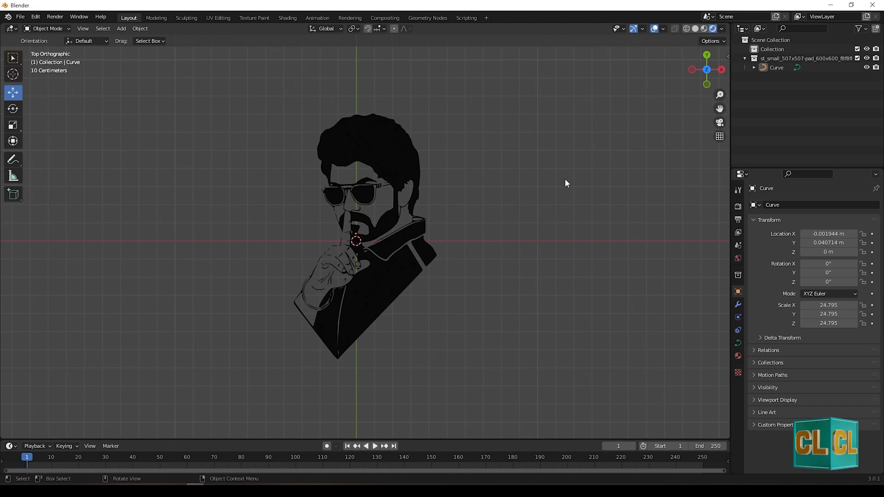
Extrude the portrait curve 0.002 m in its Geometry settings to make a thin solid
left_click(355, 226)
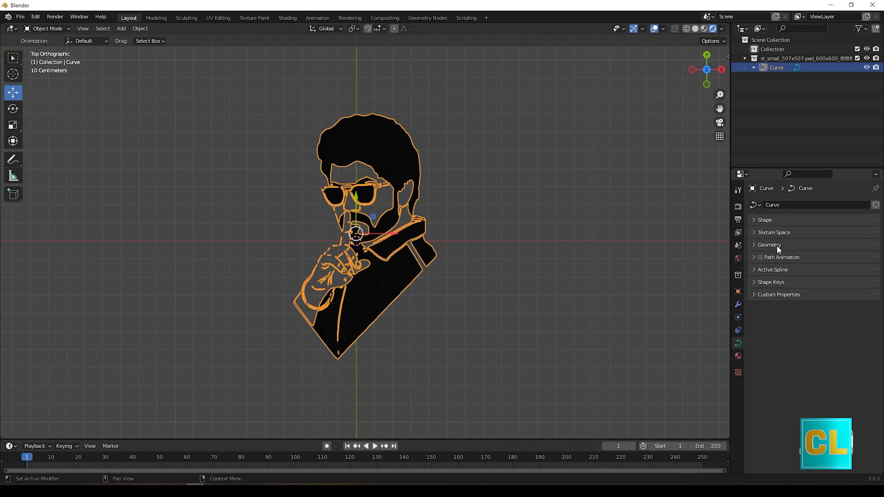
left_click(768, 245)
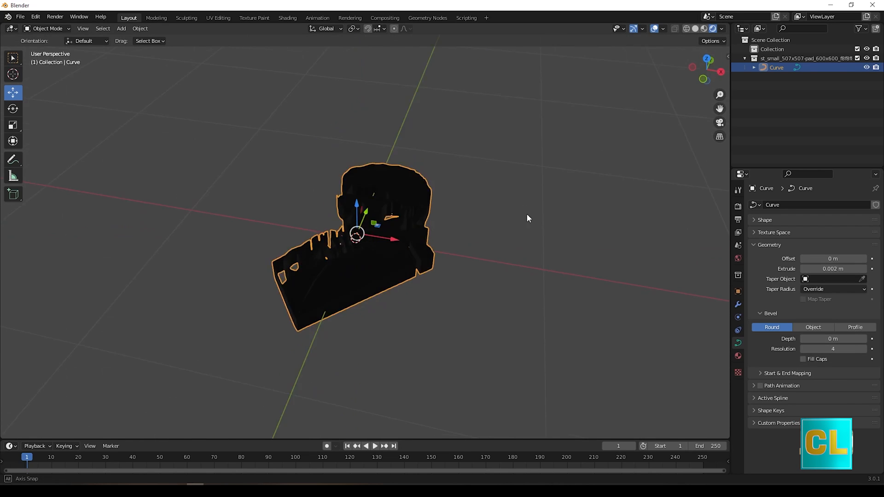
left_click(287, 17)
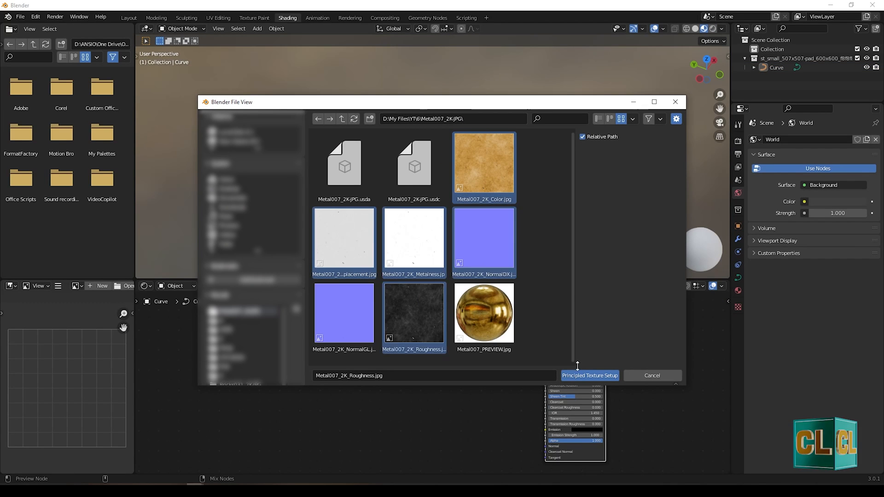
Build the portrait's gold material from the Metal007 texture maps via Principled Texture Setup
left_click(588, 375)
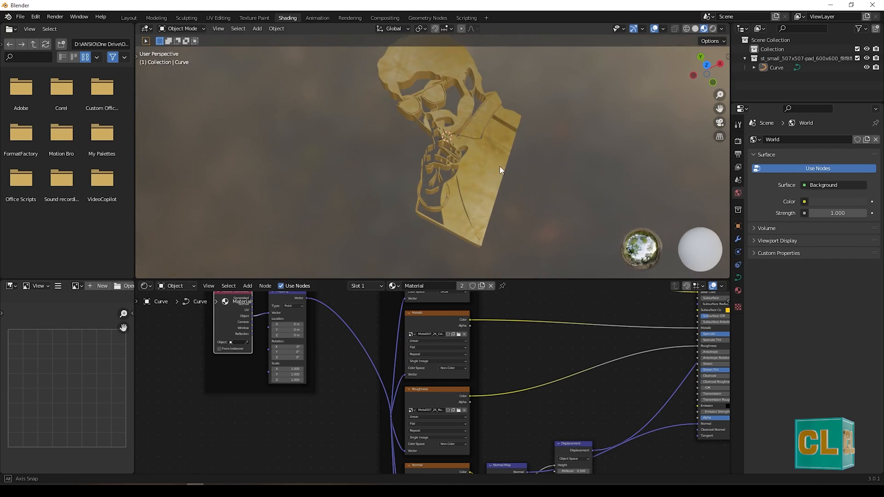
left_click(156, 17)
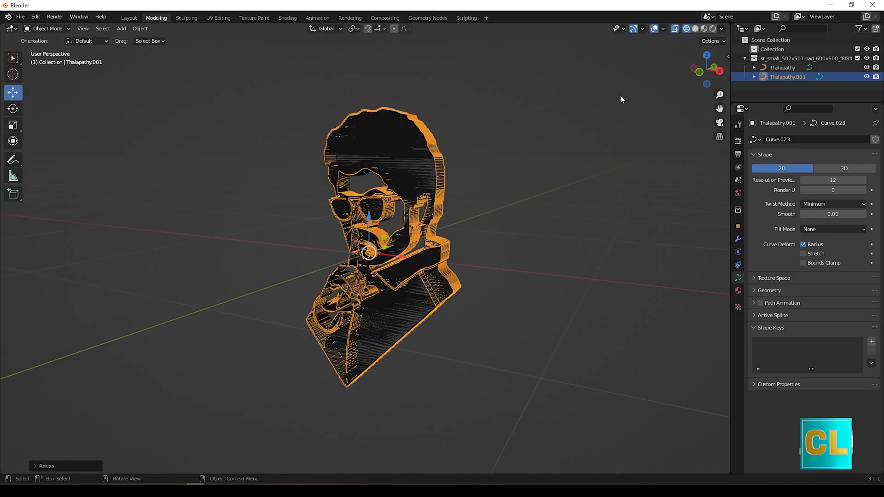
Duplicate the Thalapathy curve into Thalapathy.001 and select the original in the Outliner
left_click(287, 18)
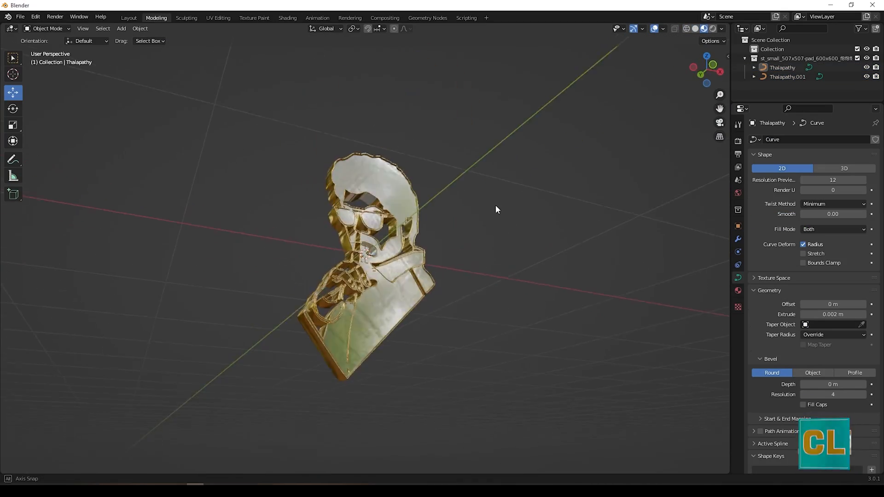
left_click(120, 29)
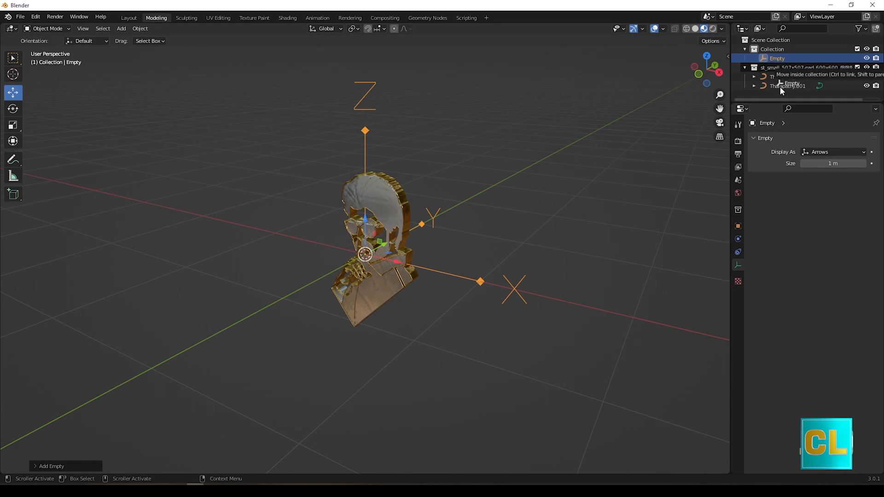
Rename the new empty to Logo Controller in the Outliner
double_click(777, 58)
type("Logo Controller")
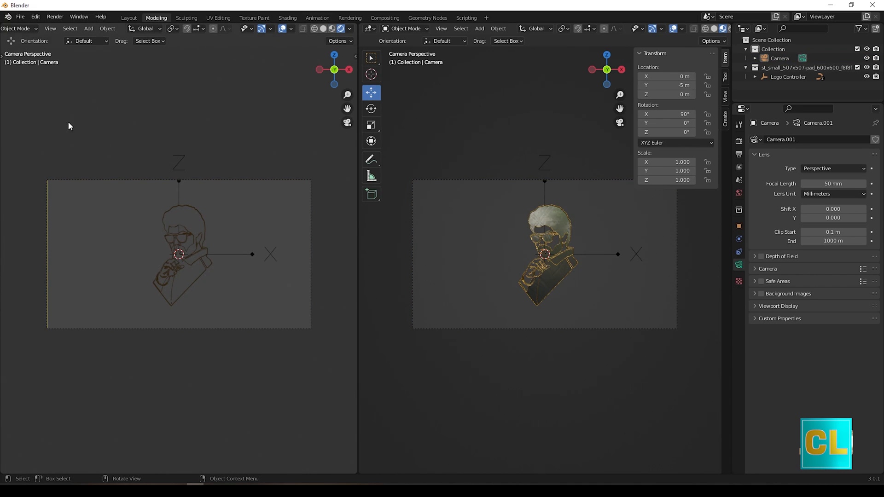
Set up the camera 5 m in front of the portrait with a split camera-view viewport
left_click(317, 18)
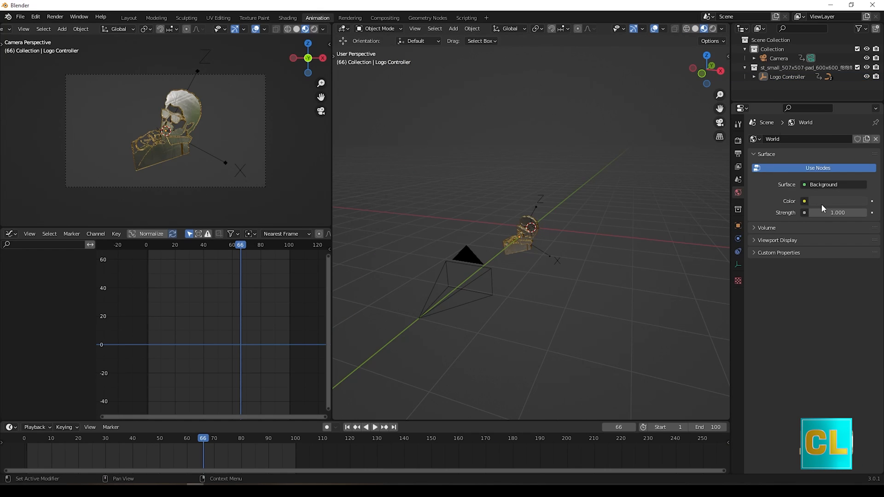
Make the world background black and place a new area light beside the portrait
left_click(837, 200)
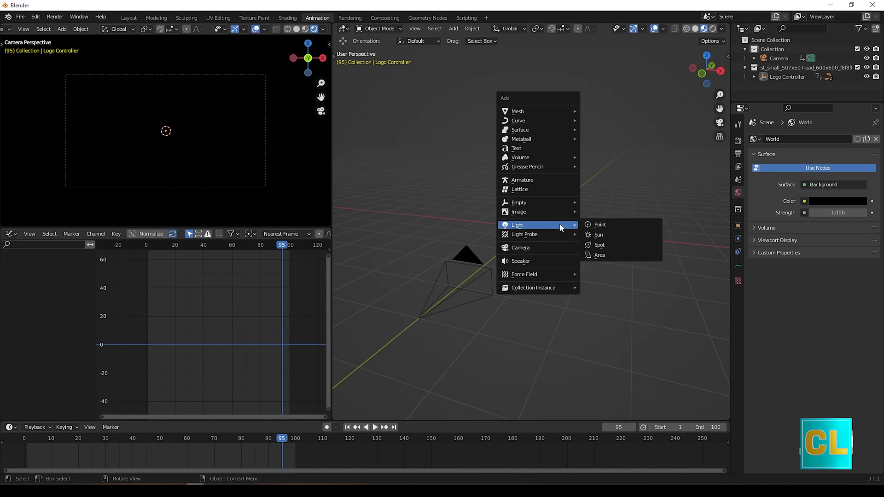
left_click(600, 255)
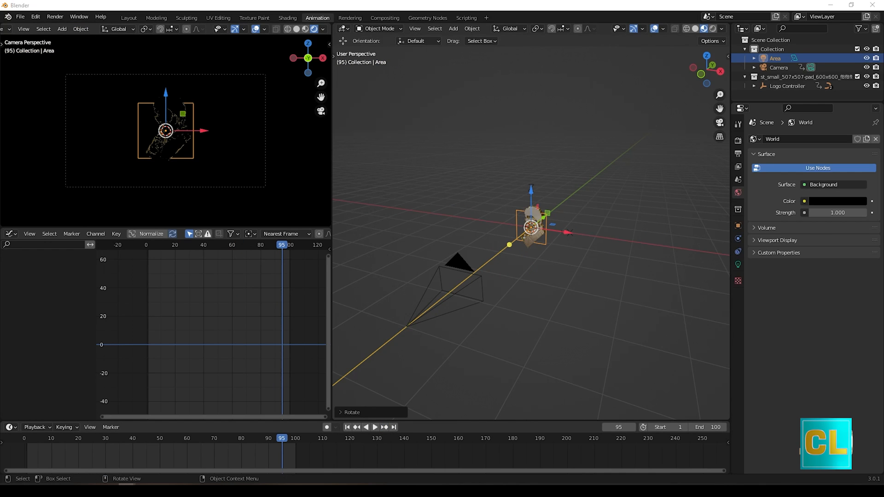
key("G")
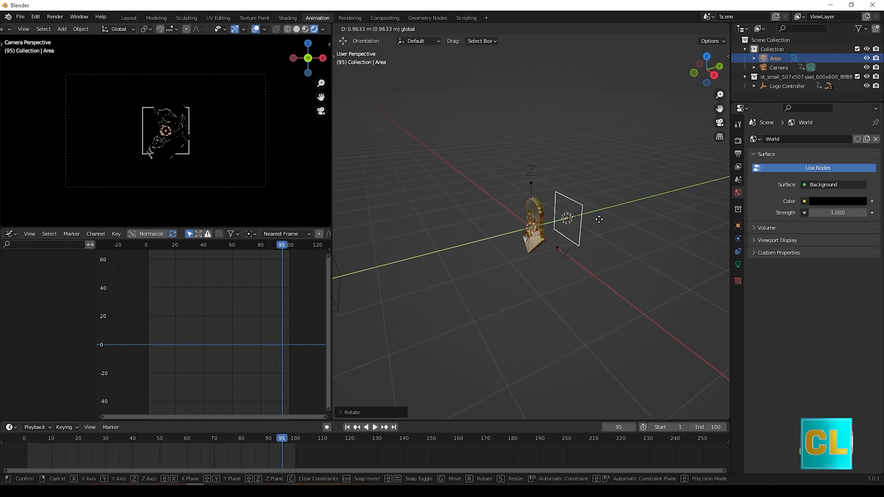
left_click(572, 217)
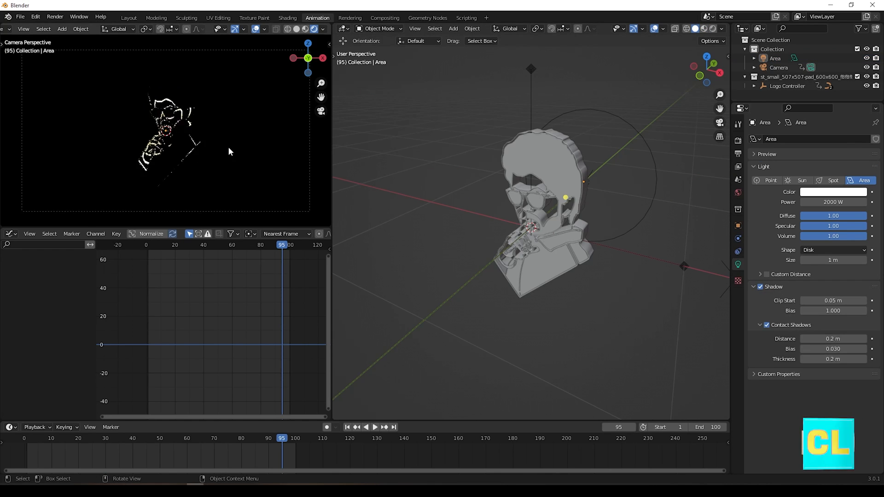
Give the area light an orange colour from the colour wheel
left_click(835, 192)
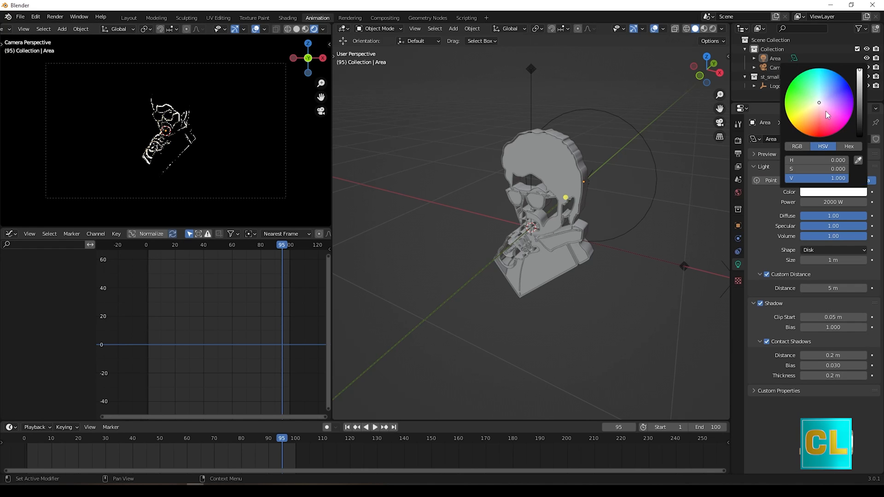
left_click(840, 76)
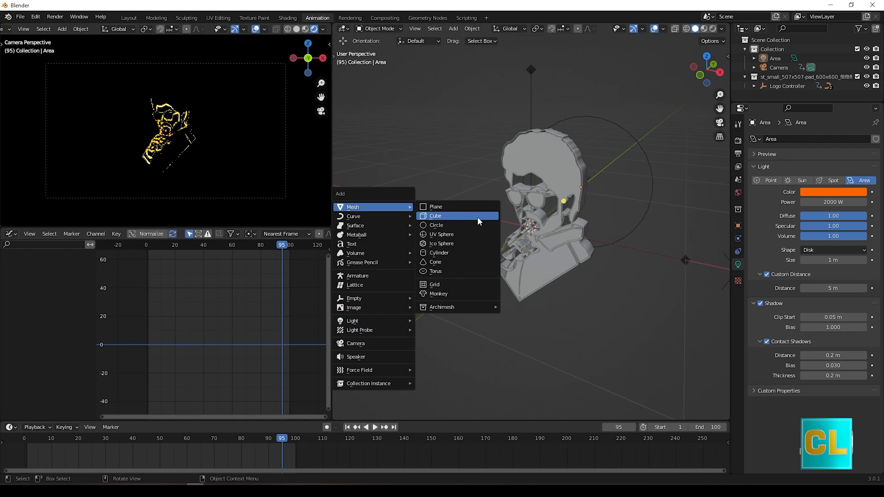
Add a large cube around the scene with a Principled Volume material for orange haze
left_click(435, 216)
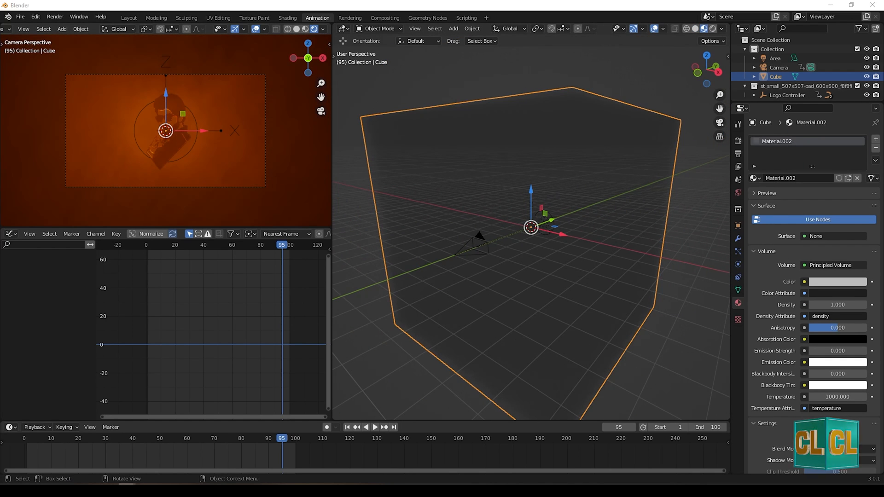
left_click(837, 305)
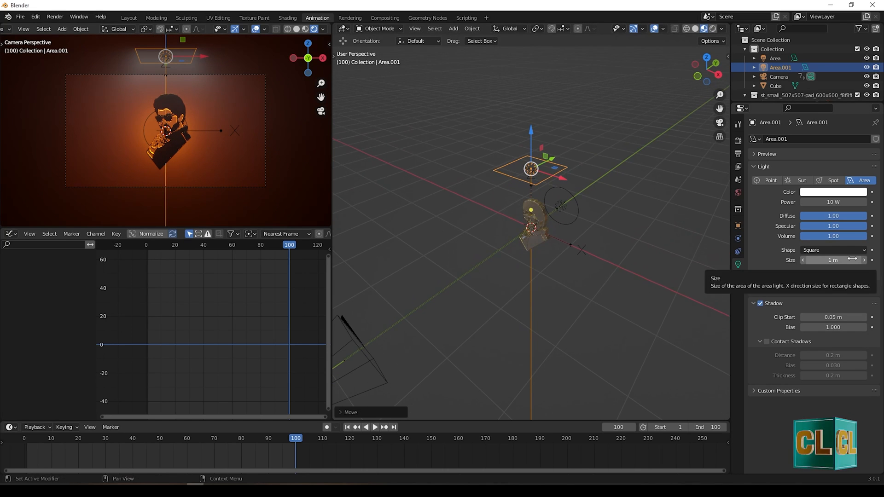
Turn the overhead light into a spot light, duplicate it and move the copy along Z
left_click(832, 181)
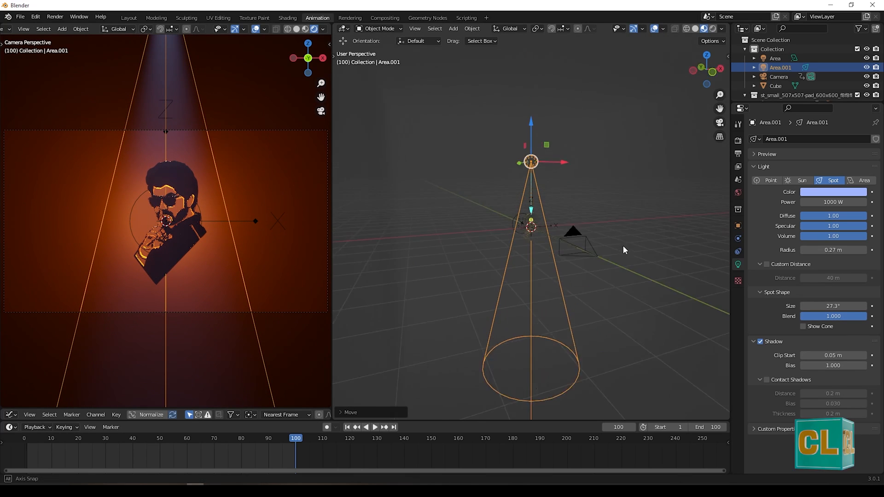
key("g")
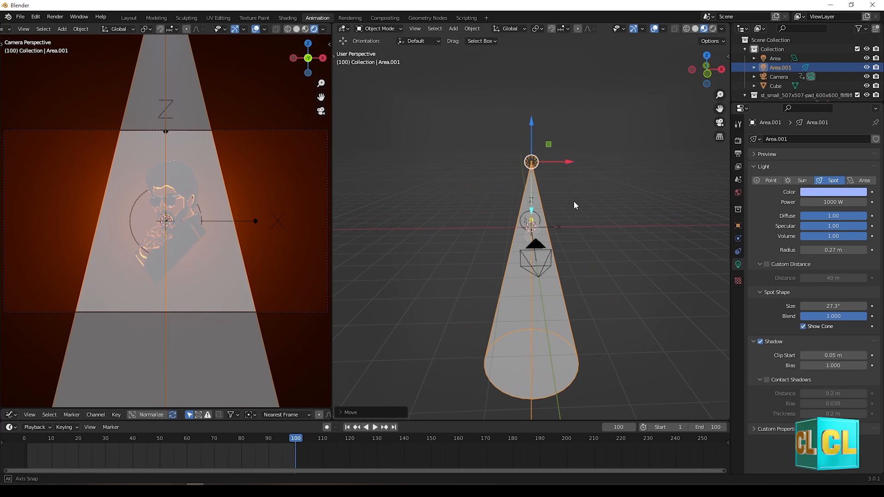
left_click(803, 326)
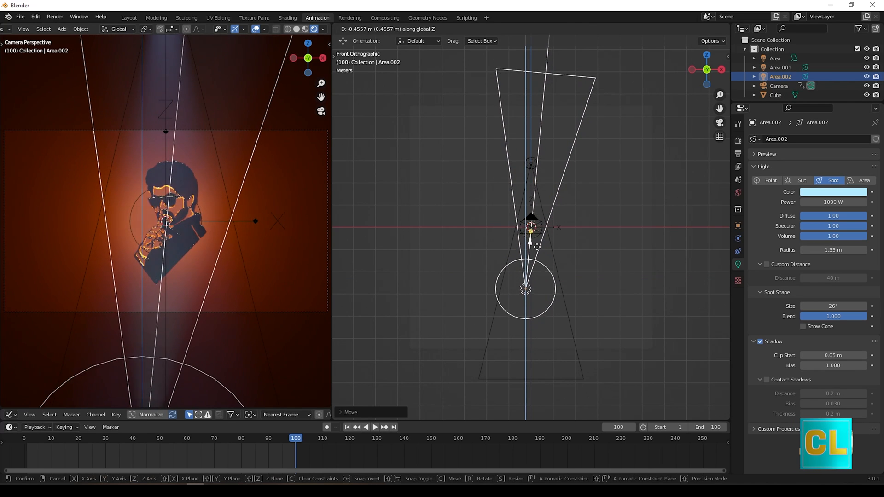
key("F12")
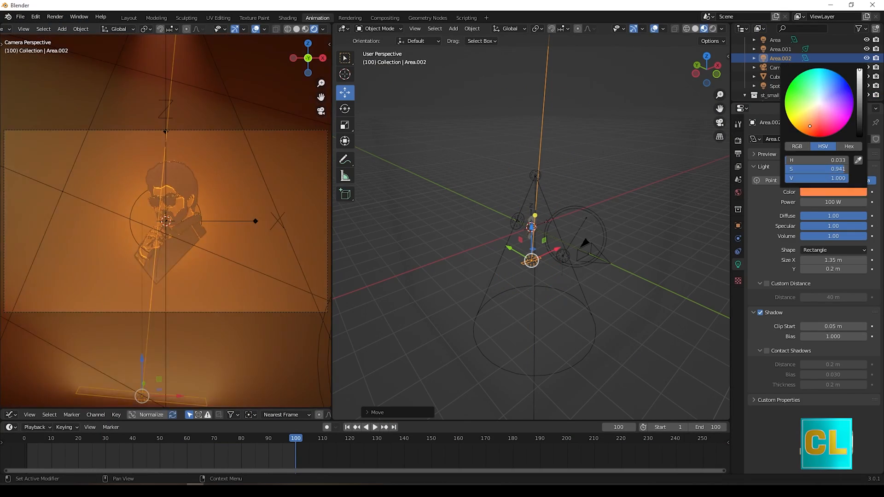
Colour the rectangular light orange, preview at frame 84 and add a Text object before the portrait
left_click(375, 427)
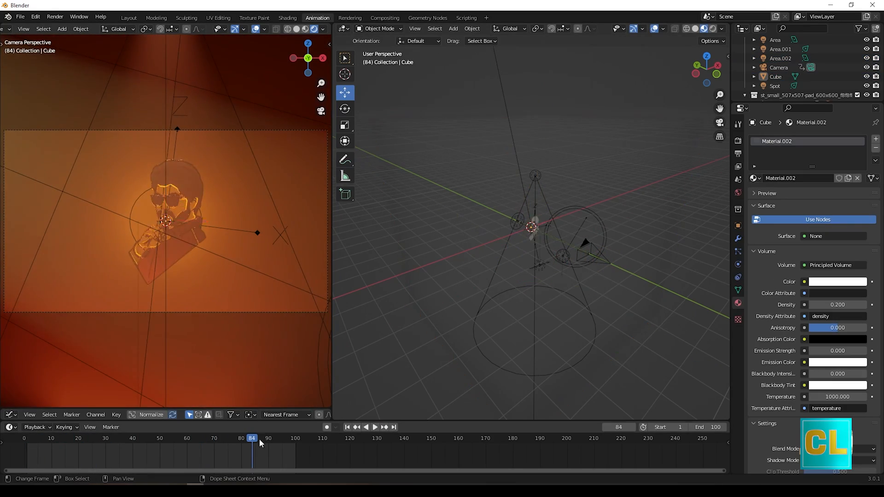
left_click(295, 438)
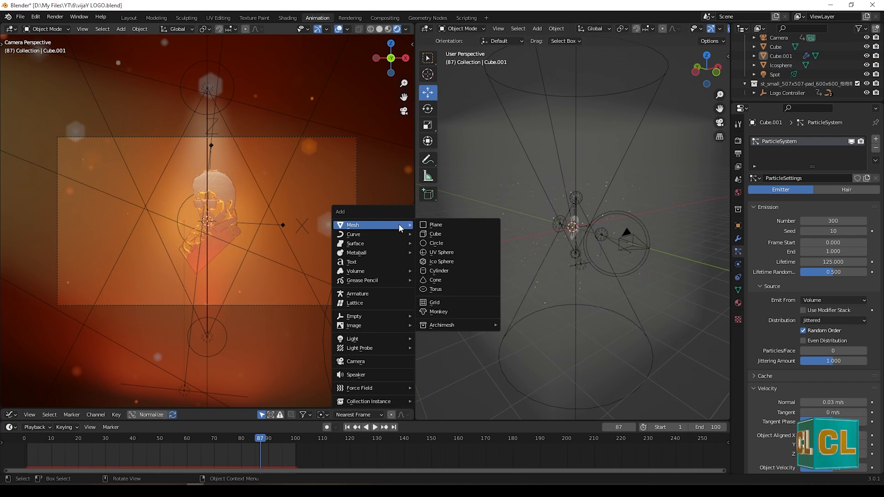
left_click(351, 261)
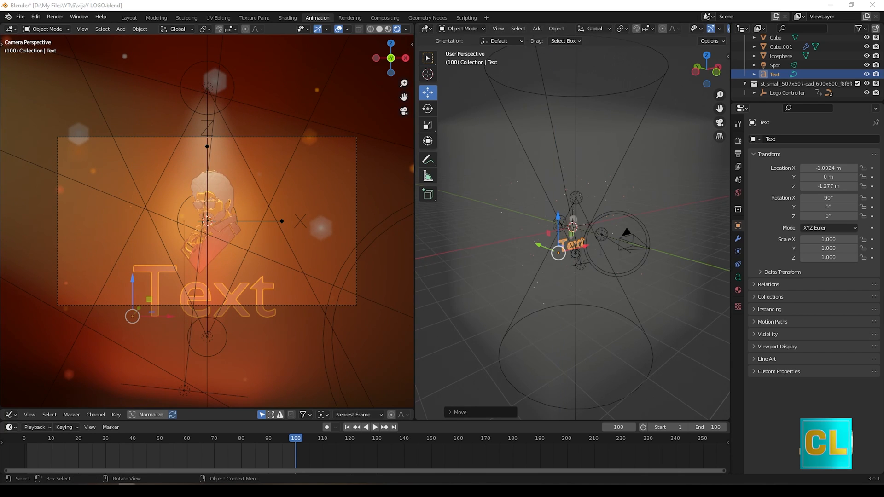
mouse_move(254, 284)
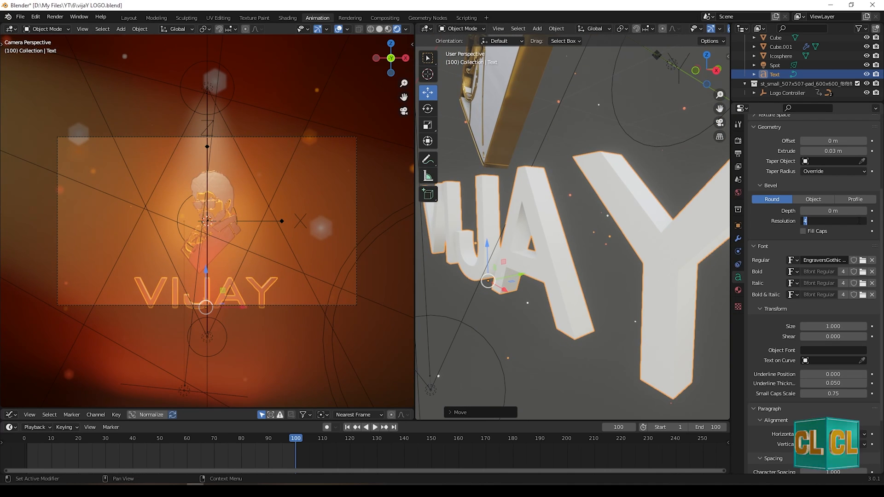
Adjust the bevel resolution of the extruded VIJAY lettering
left_click(780, 47)
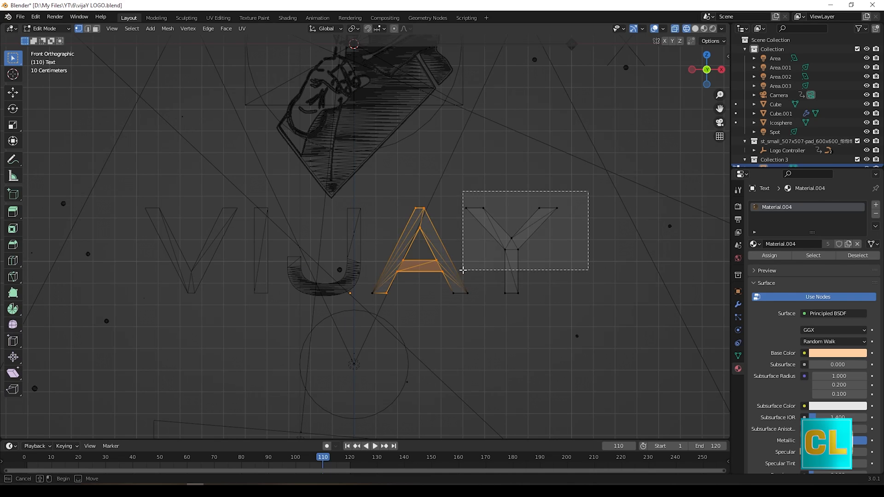
Split the VIJAY letters into separate animated objects and stop playback
key("Tab")
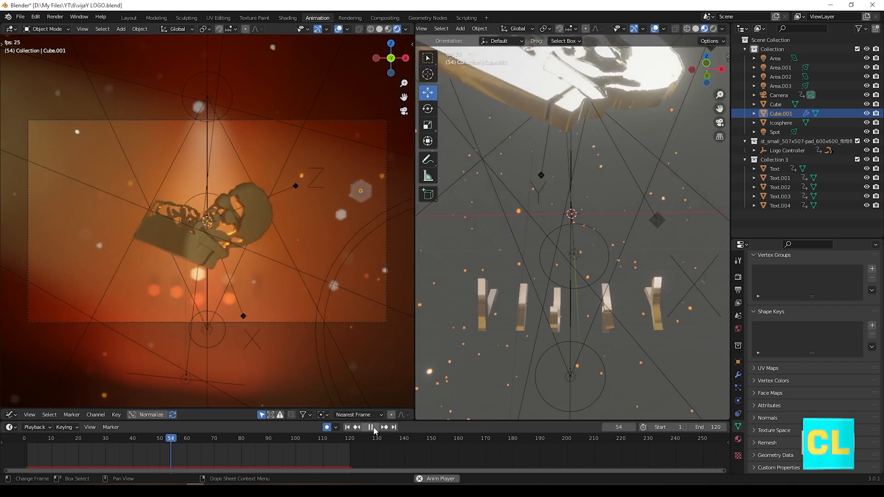
left_click(54, 17)
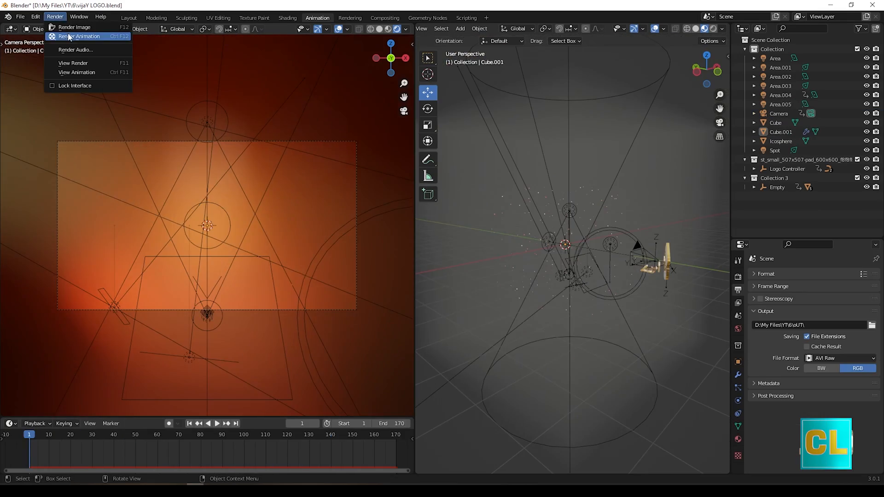